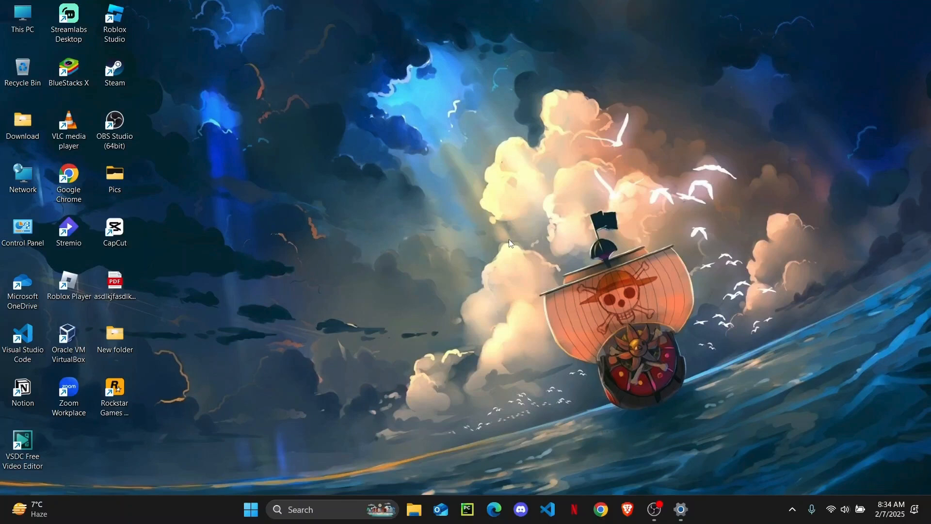
mouse_move(536, 104)
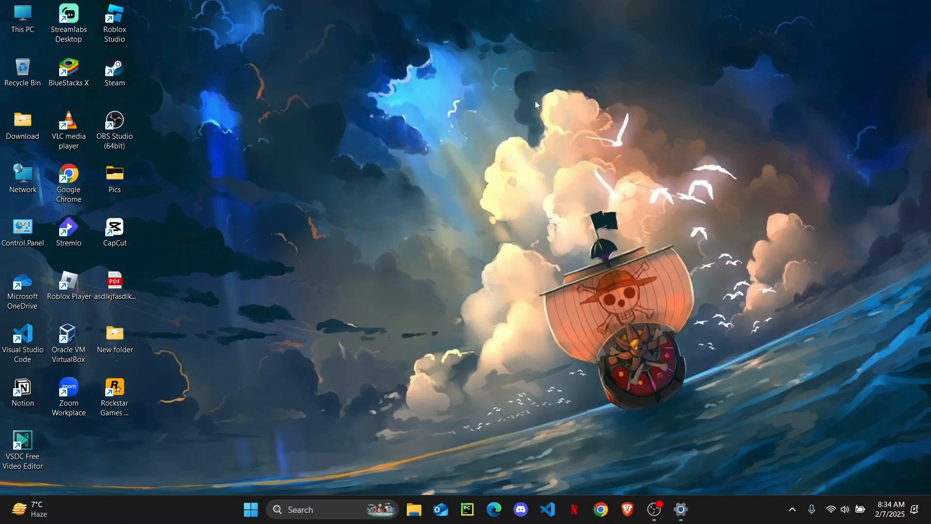
mouse_move(496, 325)
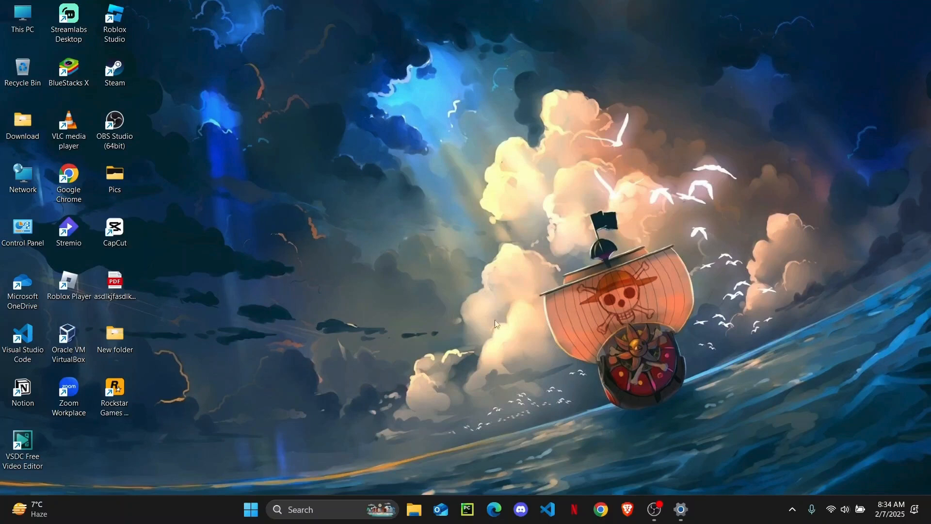
mouse_move(624, 423)
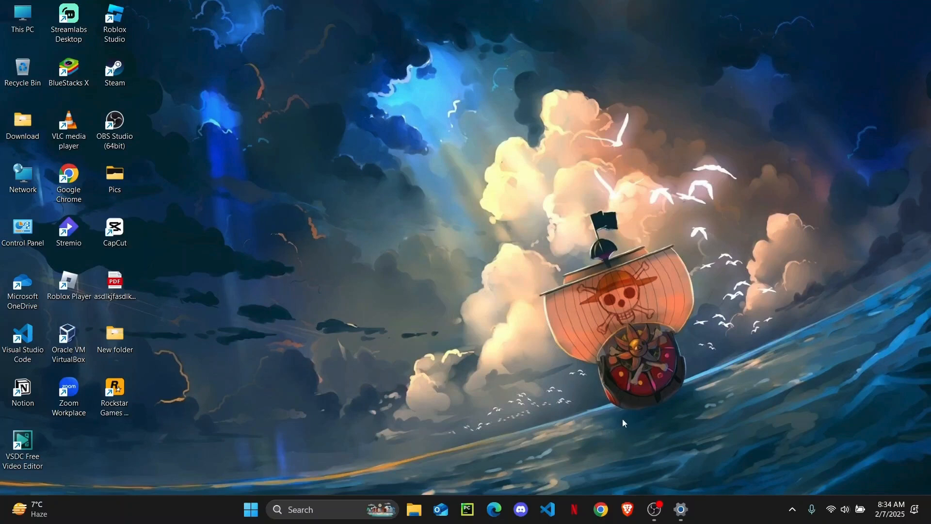
mouse_move(22, 419)
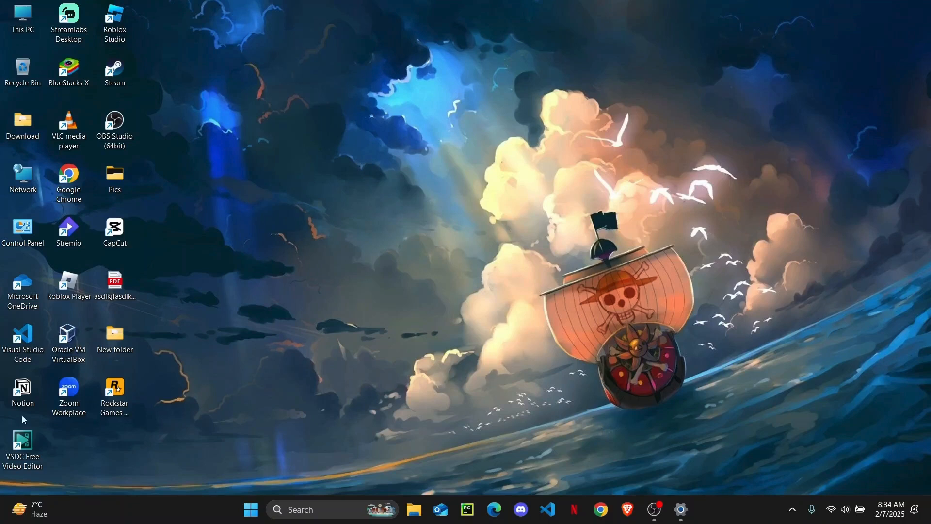
Step: Search automatically for a newer Qualcomm Atheros QCA9377 wireless adapter driver from Device Manager
right_click(250, 510)
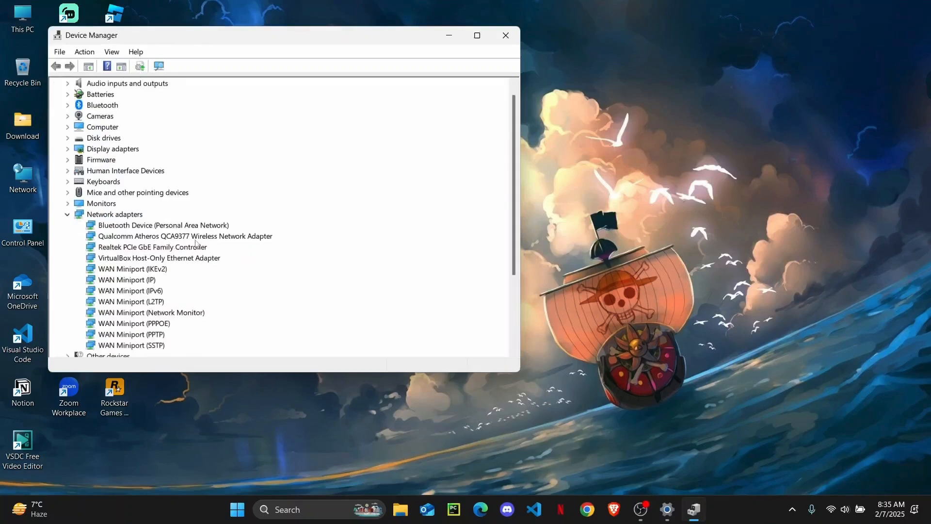
click(185, 236)
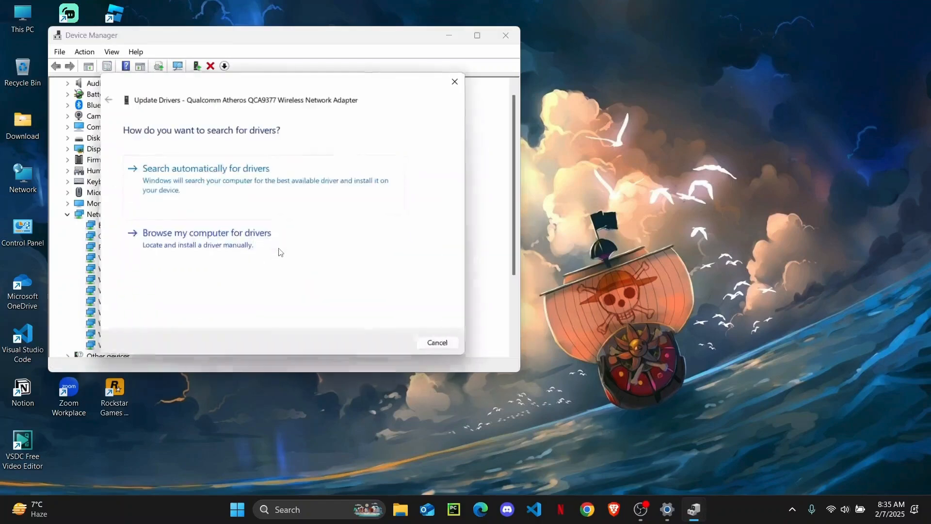
click(205, 168)
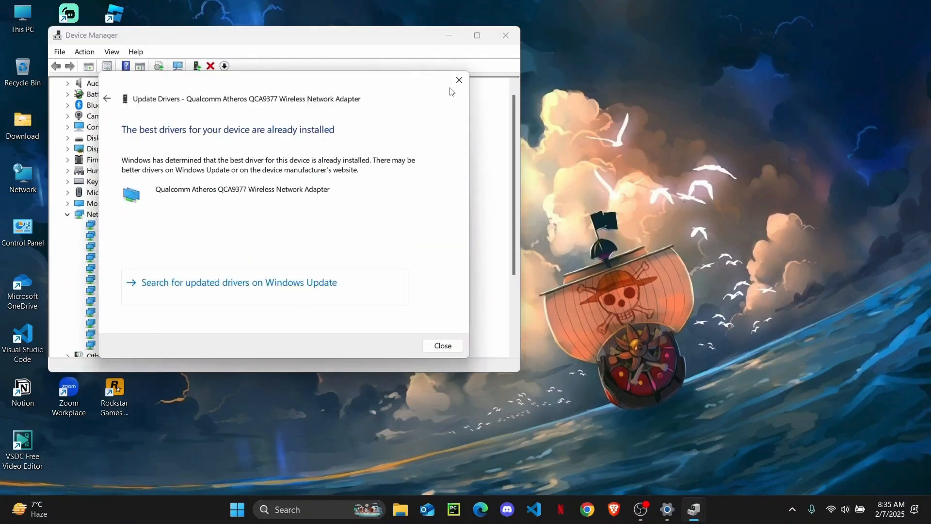
Step: Dismiss the 'best driver already installed' result and close Device Manager
click(442, 346)
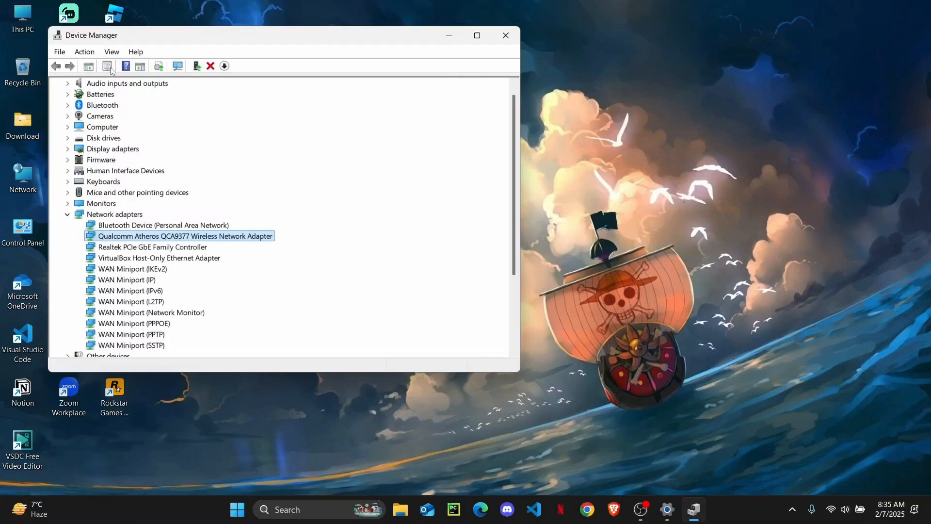
click(84, 52)
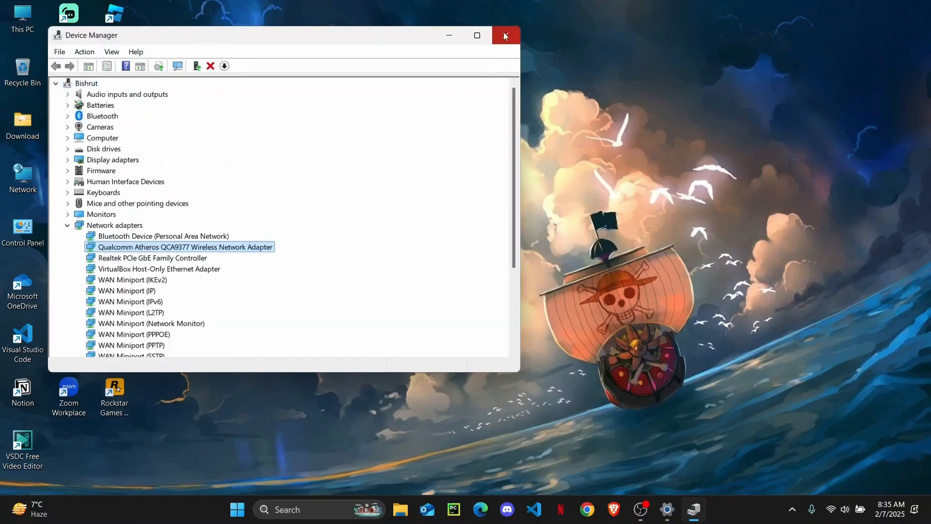
click(504, 35)
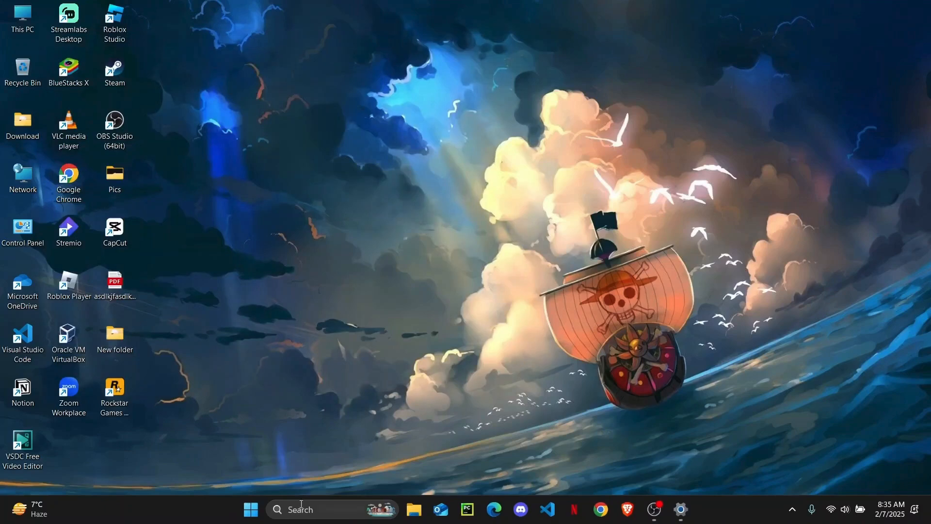
Step: Launch Command Prompt as administrator from the Start search for 'cmd'
text(cmd)
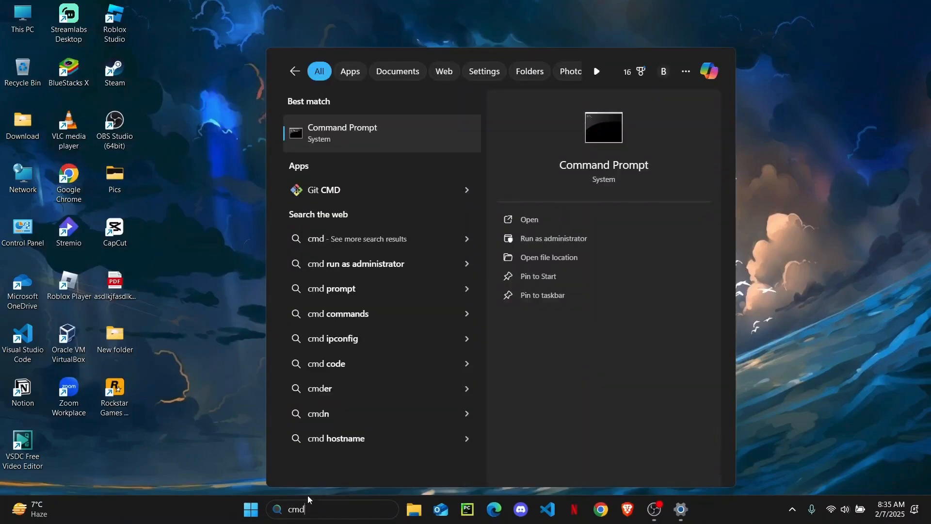
click(552, 238)
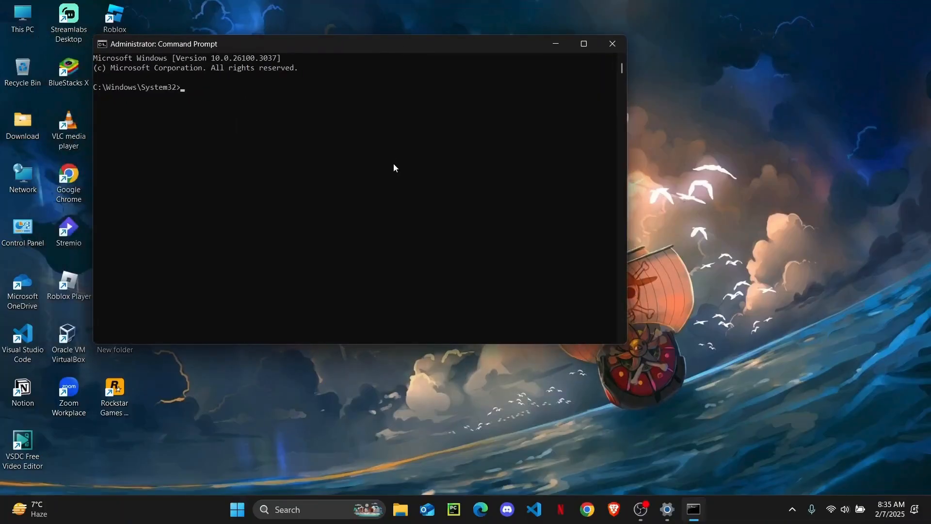
Step: Run ipconfig /registerdns to re-register DNS records, then exit the Command Prompt
text(ipf)
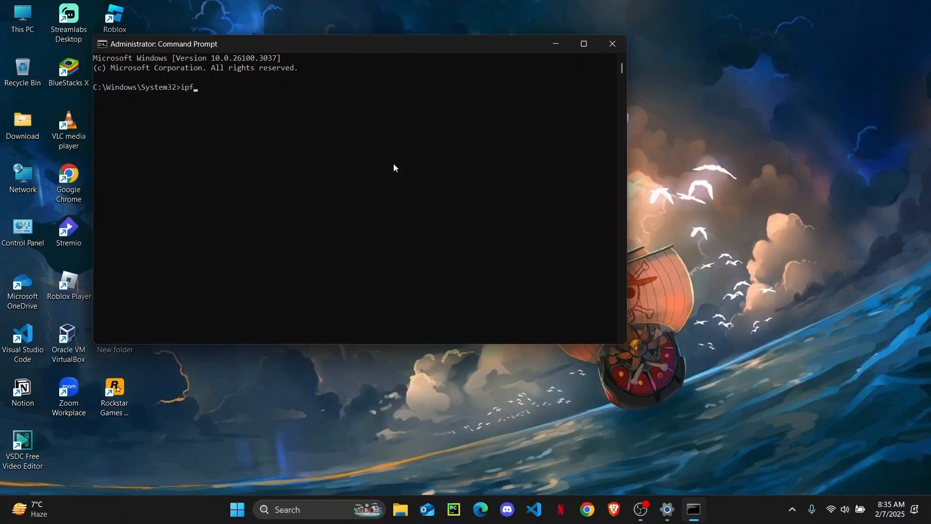
text(config)
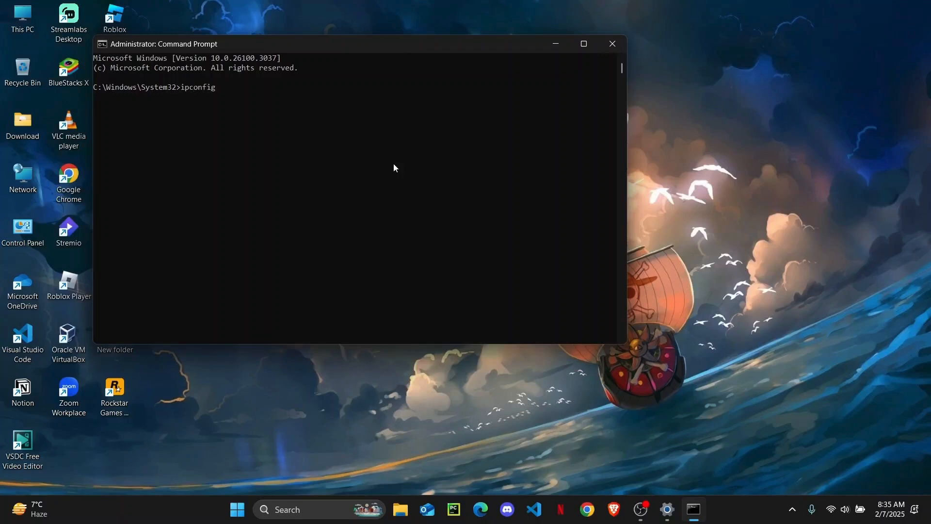
text(/)
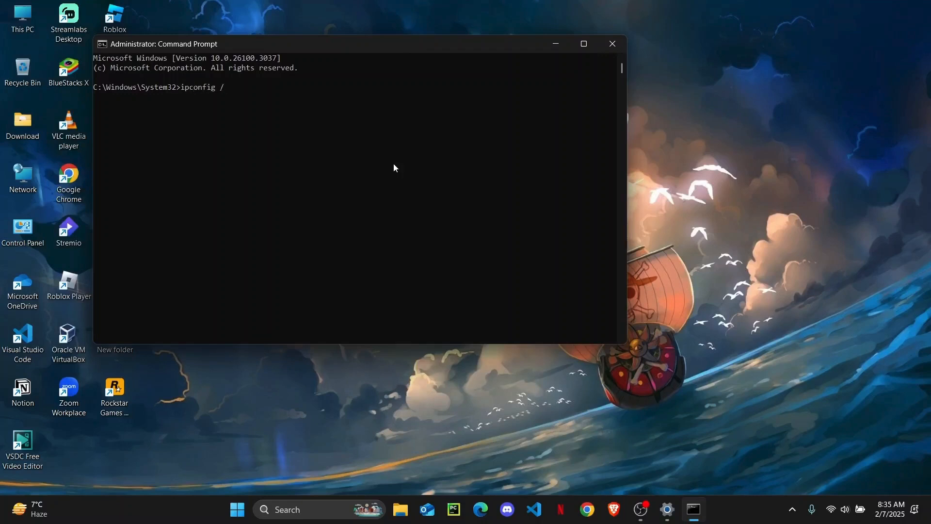
text(registerdns)
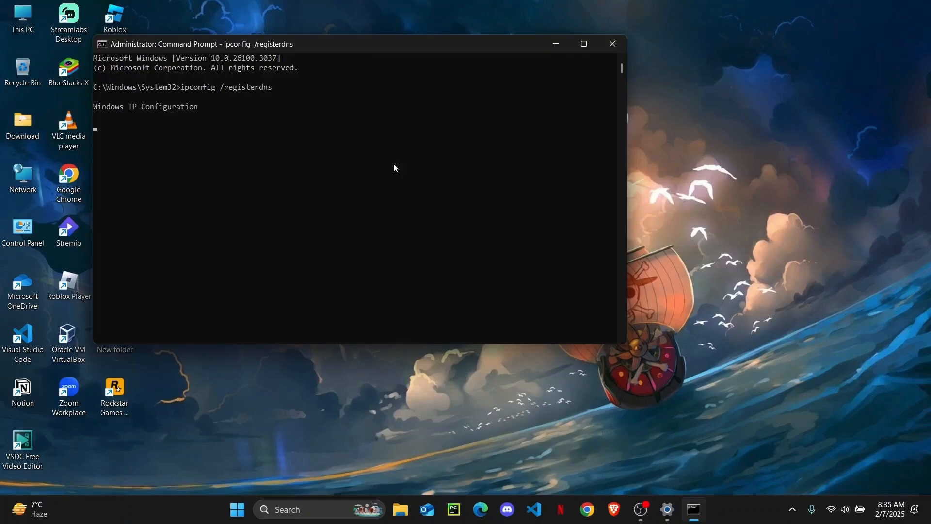
mouse_move(254, 200)
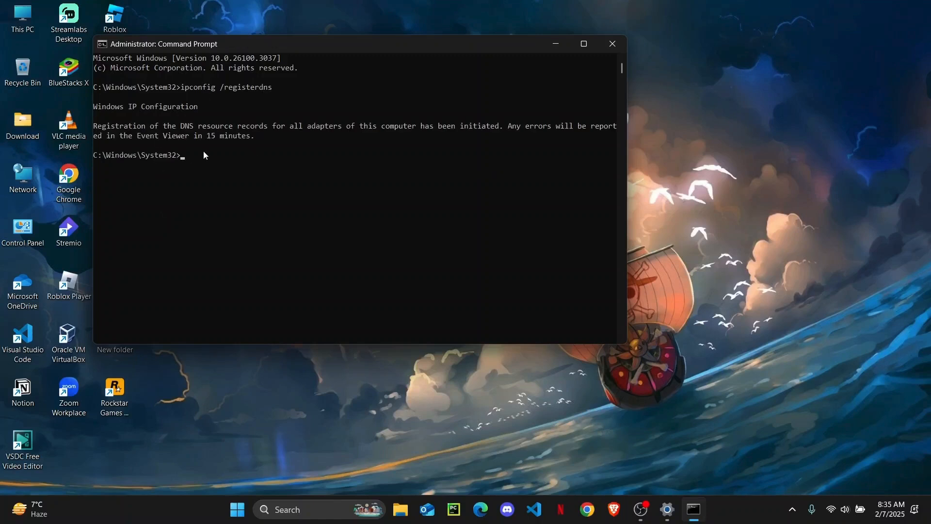
text(eixt)
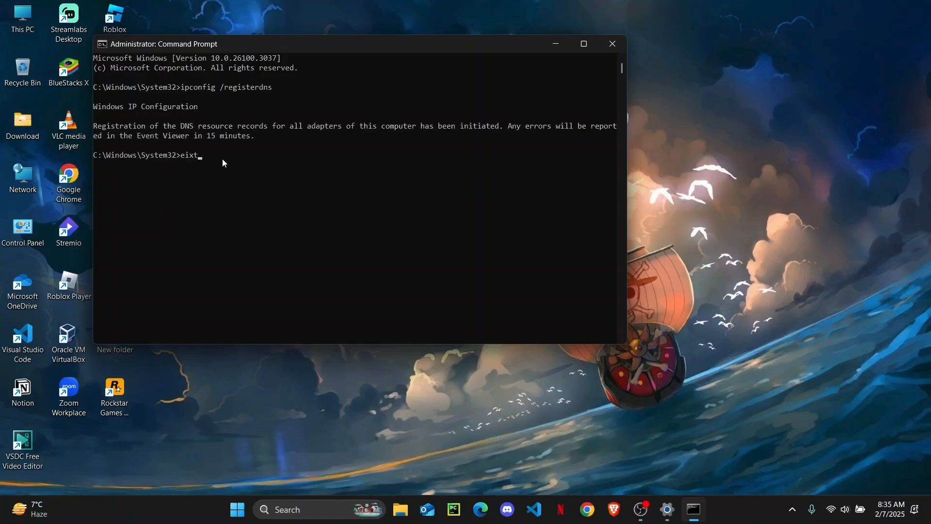
click(612, 43)
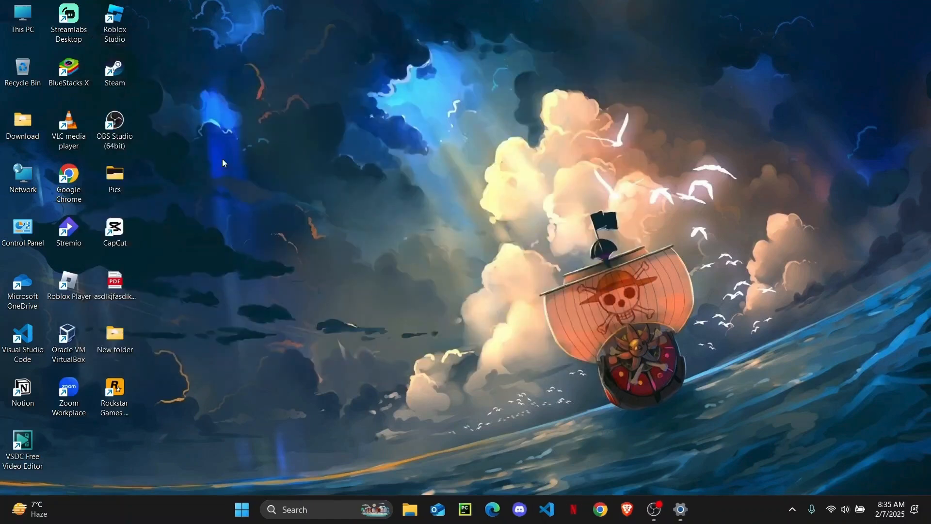
mouse_move(448, 198)
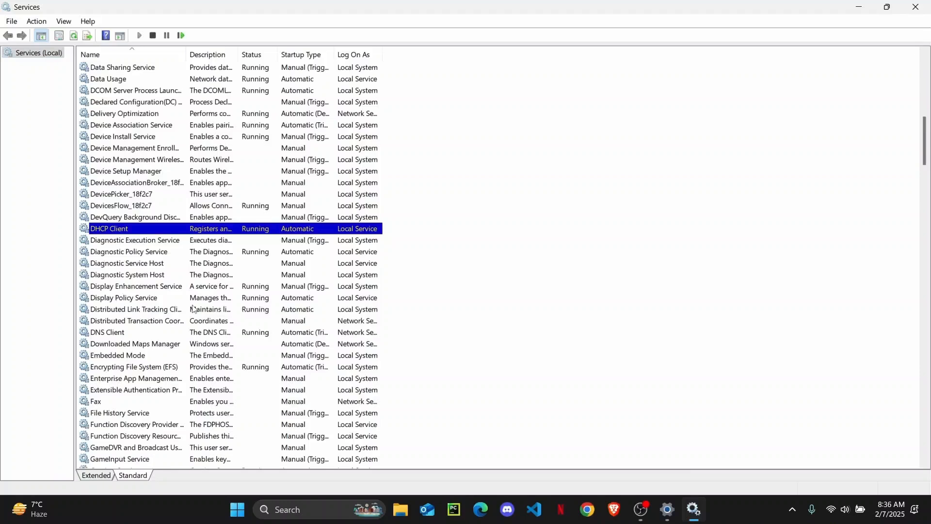
Step: Set the DHCP Client service's startup type to Automatic and save with OK
double_click(108, 228)
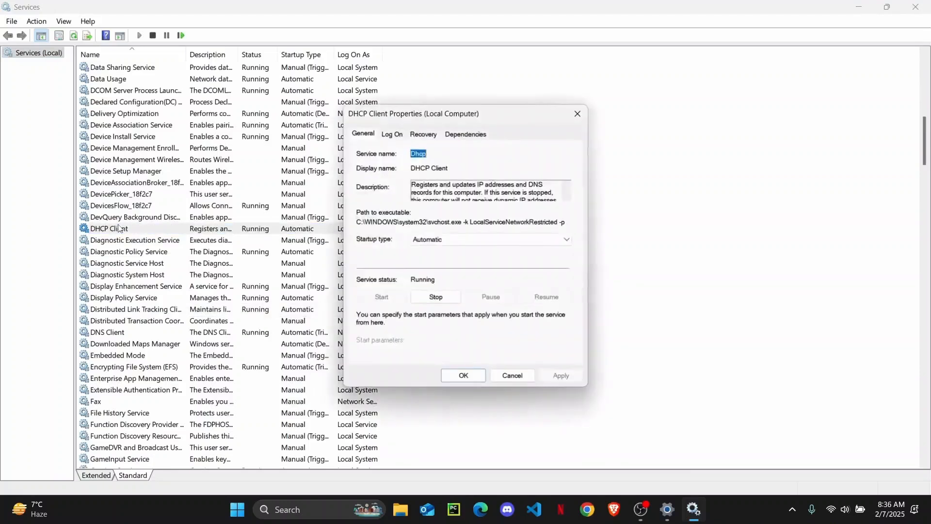
click(564, 239)
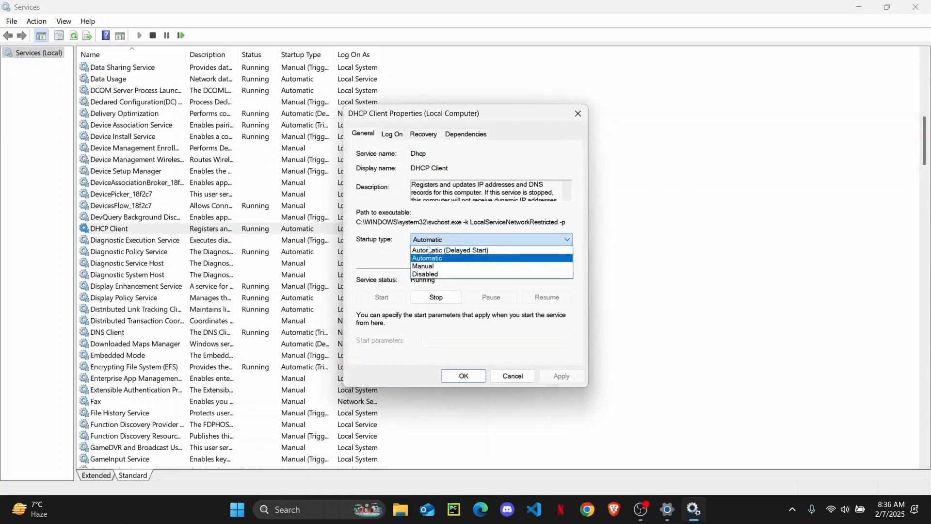
click(426, 258)
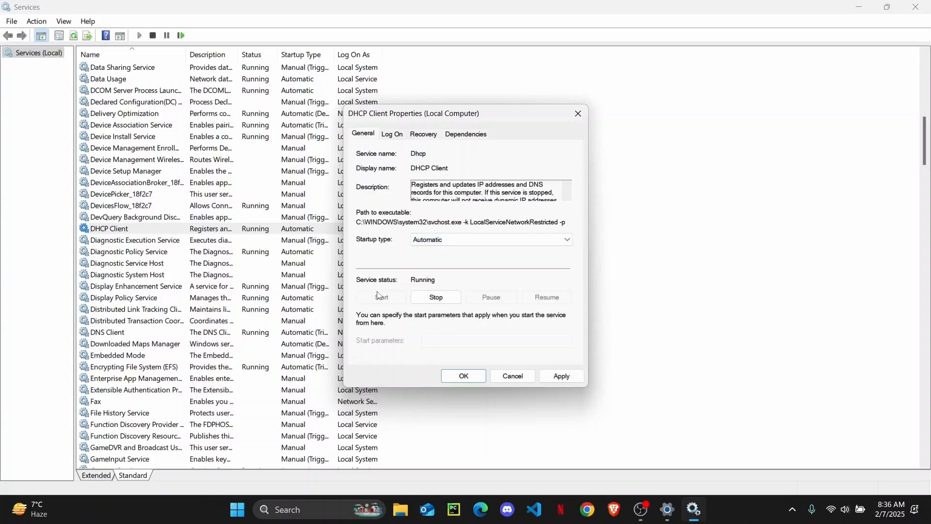
mouse_move(418, 328)
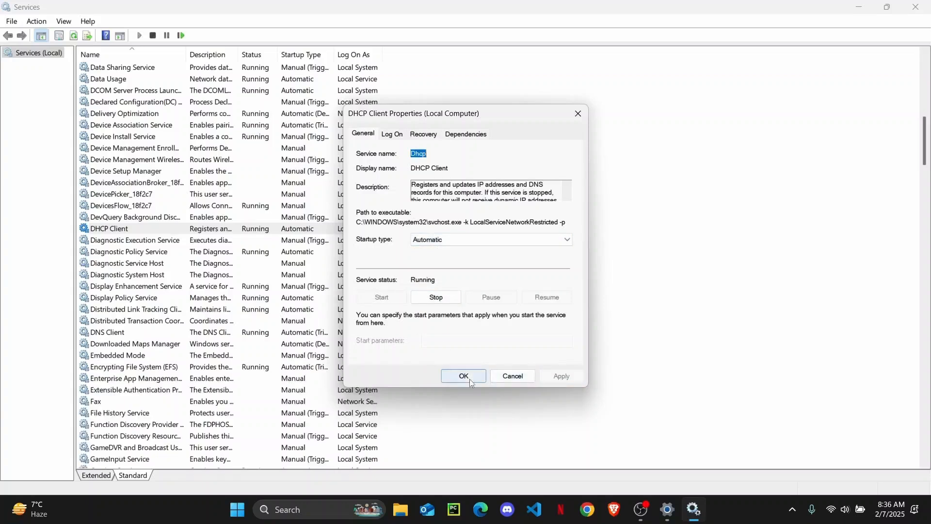
click(463, 376)
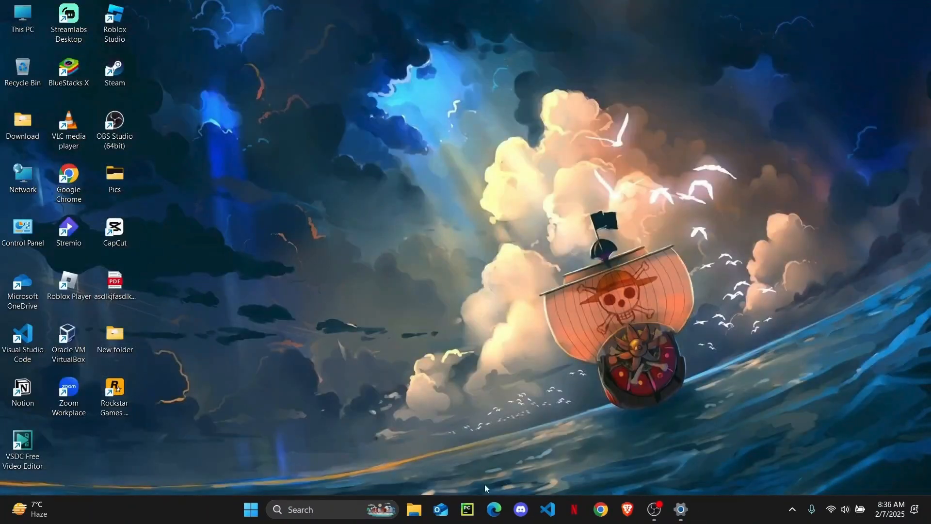
Step: Reach the Network and Sharing Center from the Control Panel desktop shortcut
click(22, 232)
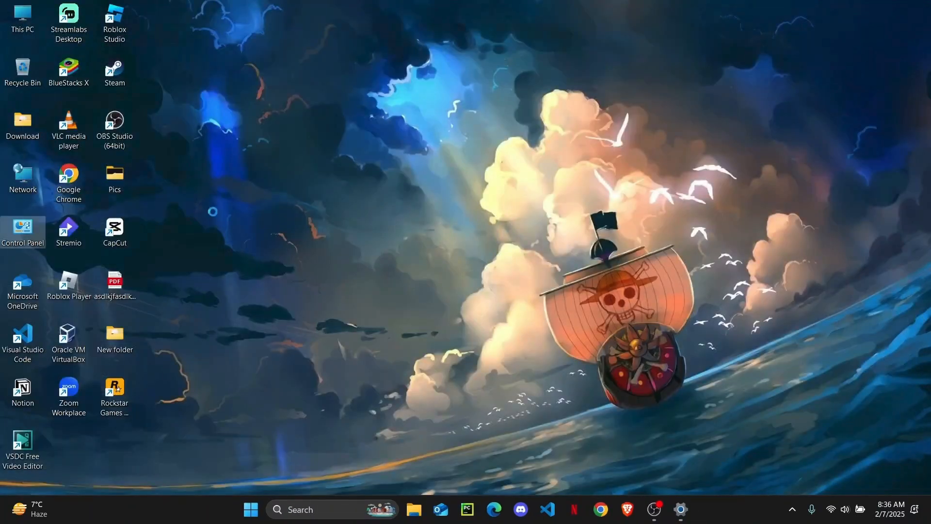
double_click(22, 228)
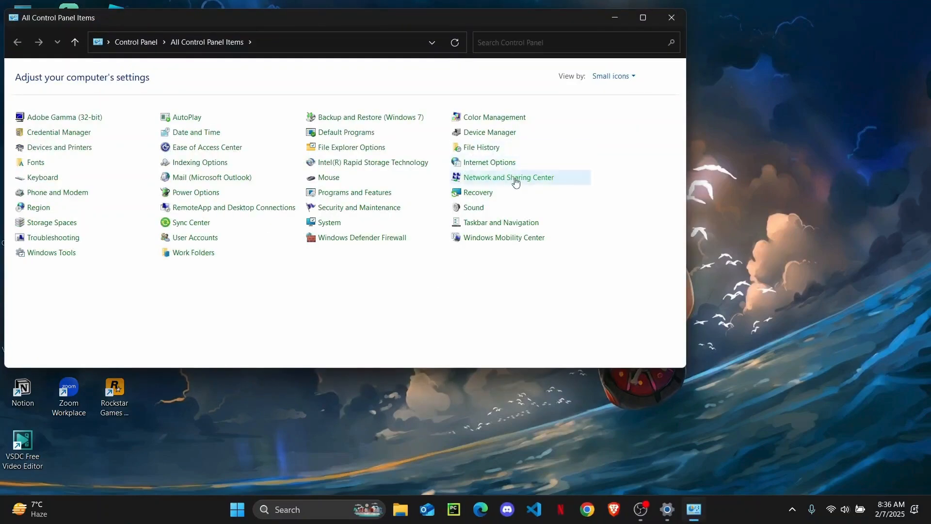
click(507, 177)
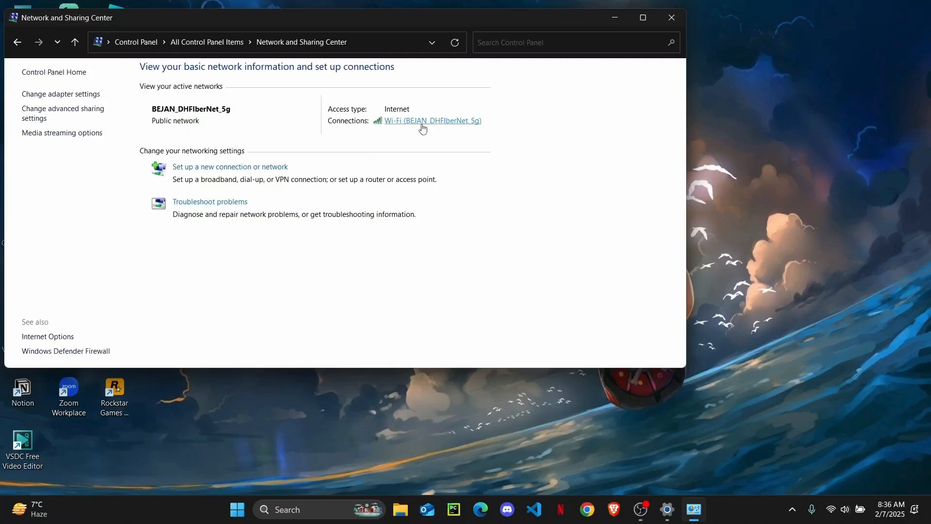
Step: View the Wi-Fi connection's status and bring up the Network Connections adapter list
click(433, 121)
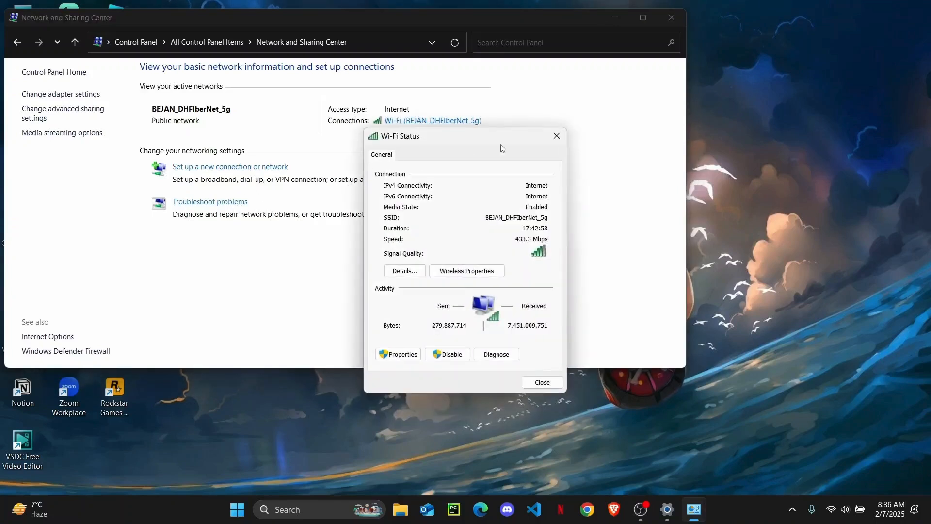
click(542, 382)
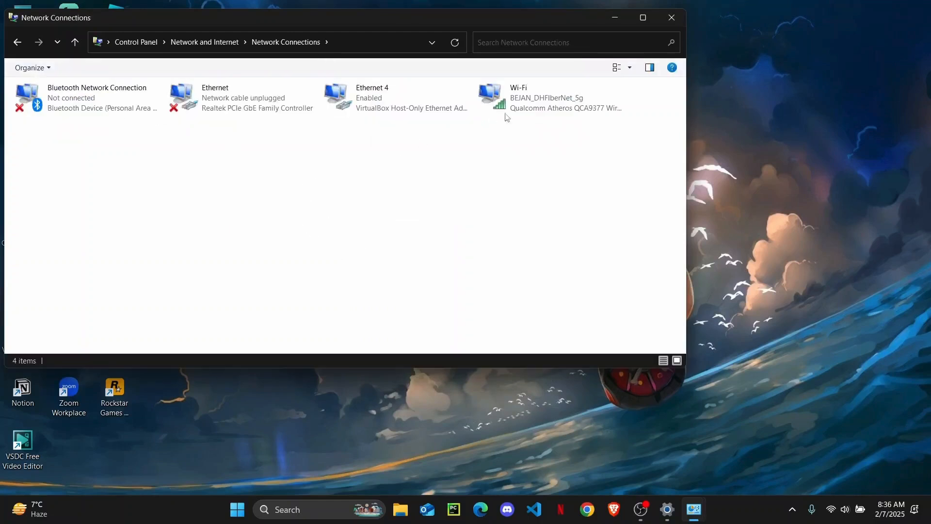
Step: View the Wi-Fi adapter's status and bring up its Properties from Network Connections
right_click(533, 98)
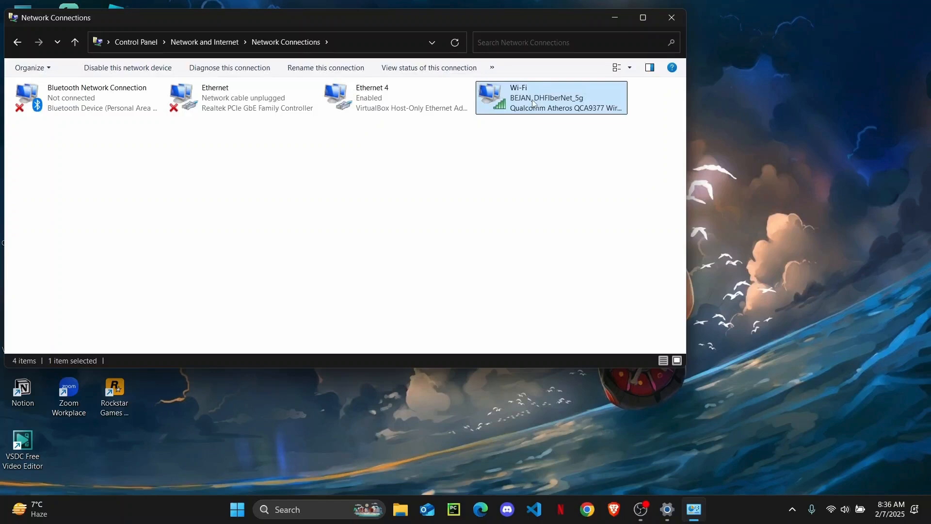
double_click(550, 98)
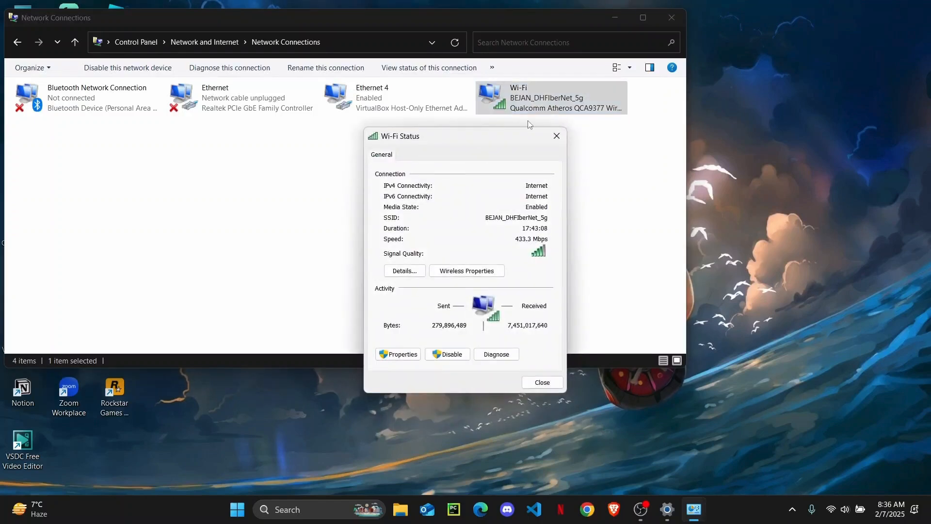
right_click(549, 97)
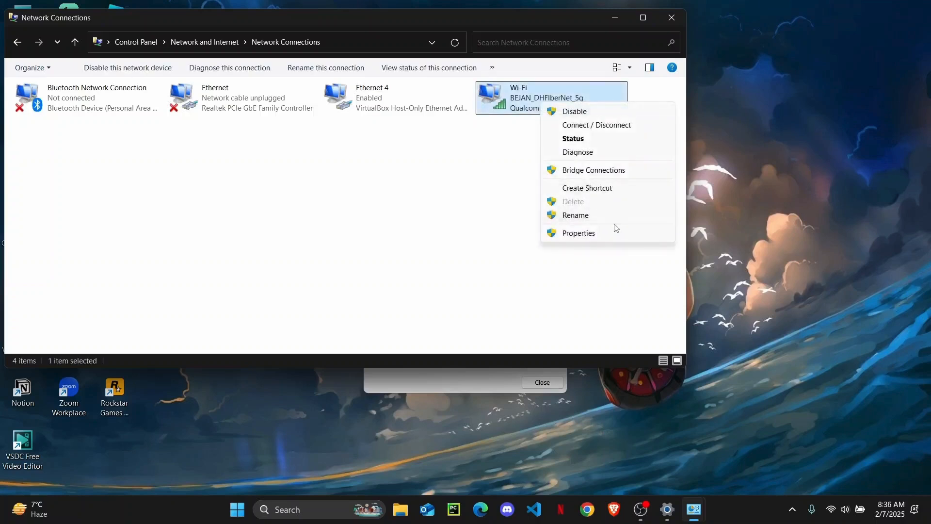
click(578, 232)
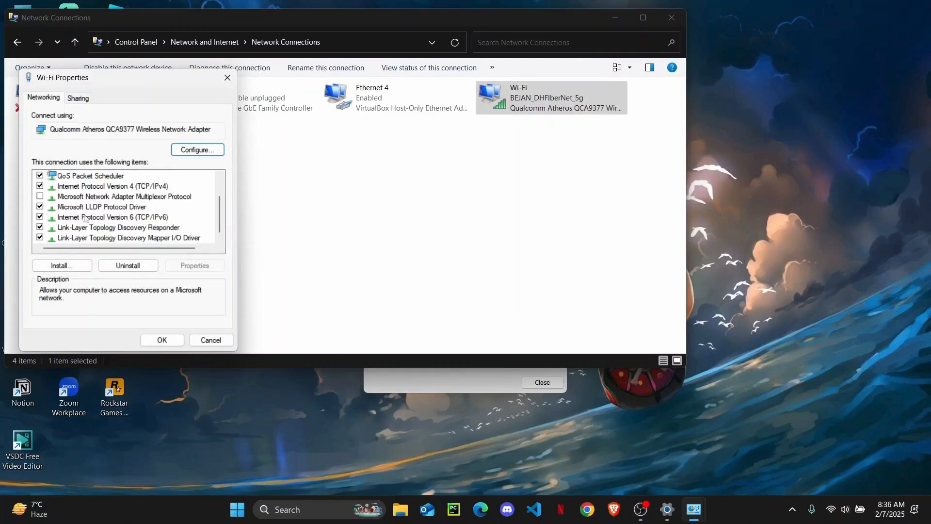
Step: Uncheck Internet Protocol Version 6 (TCP/IPv6) for Wi-Fi and close Network Connections
click(112, 216)
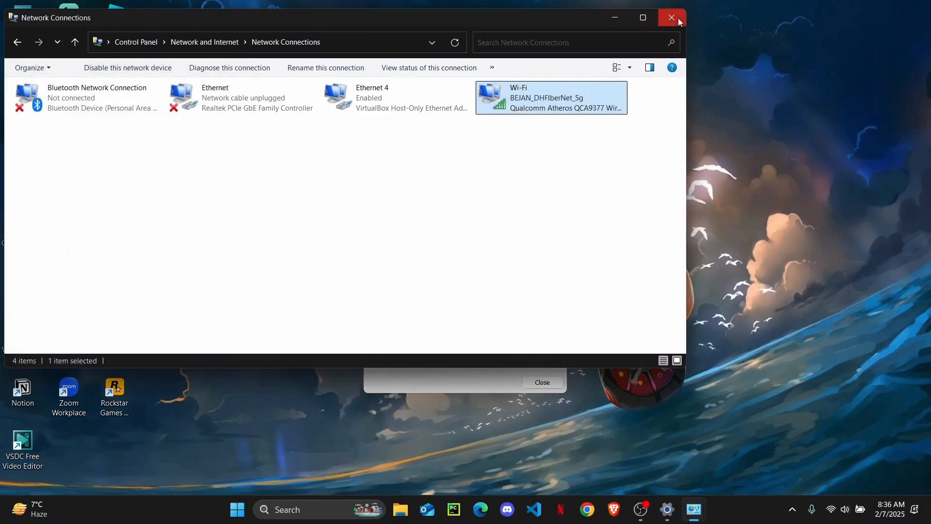
click(670, 17)
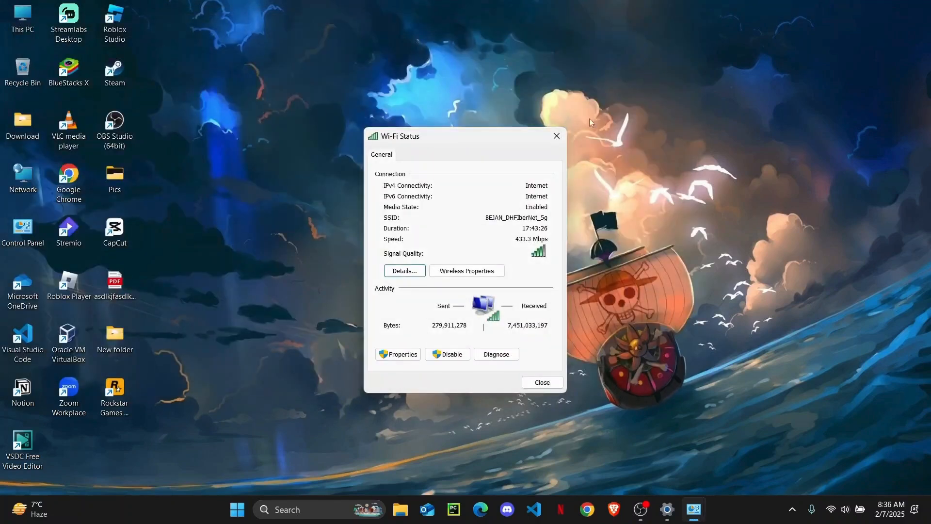